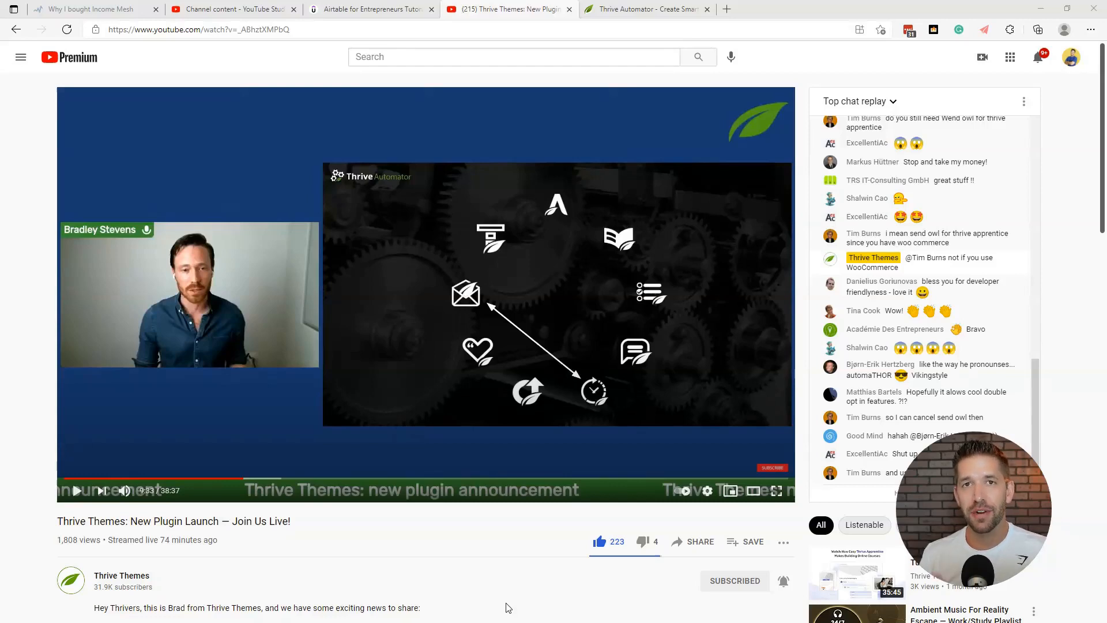
Switch from the YouTube launch replay to the Thrive Automator browser tab
left_click(646, 8)
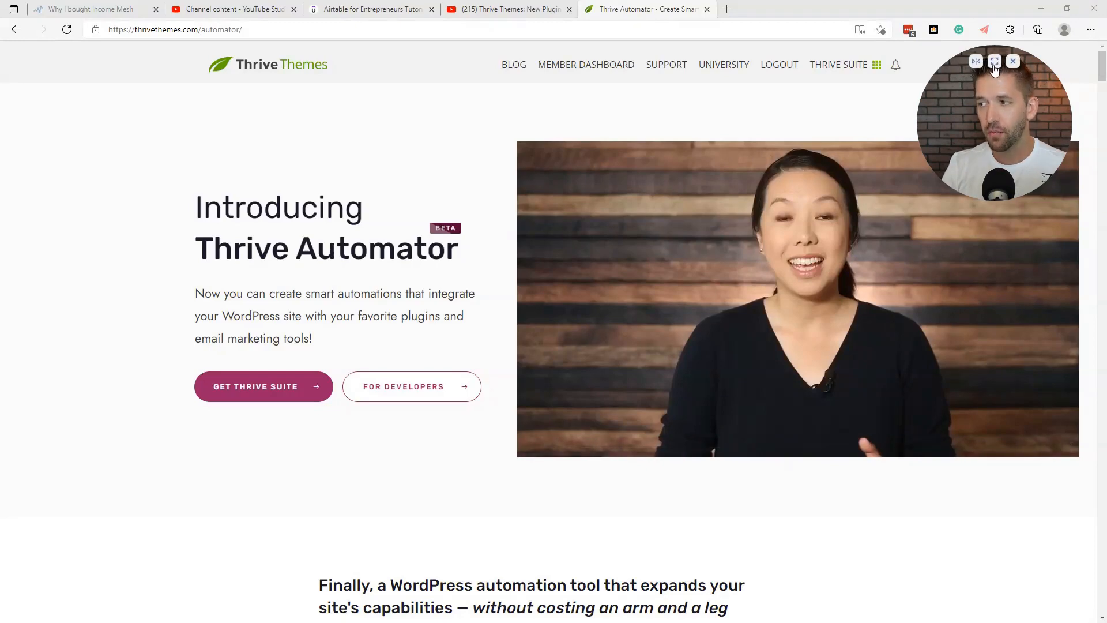
Scroll past the hero, intro text and testimonials to 'What Kind of Automations Are Possible'
scroll("down", 3)
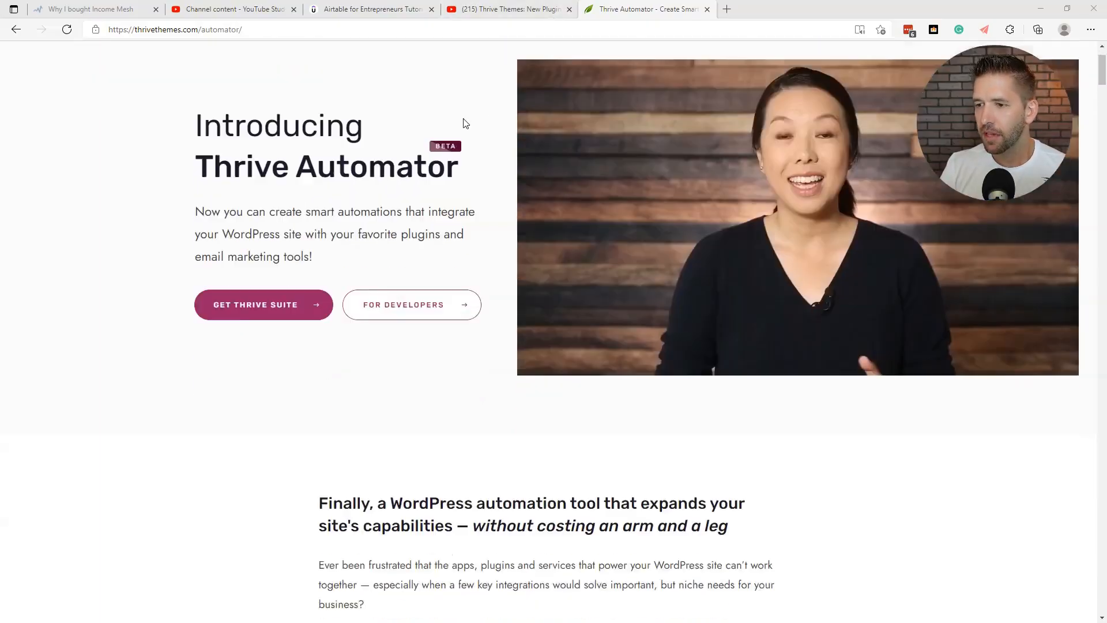
scroll("down", 3)
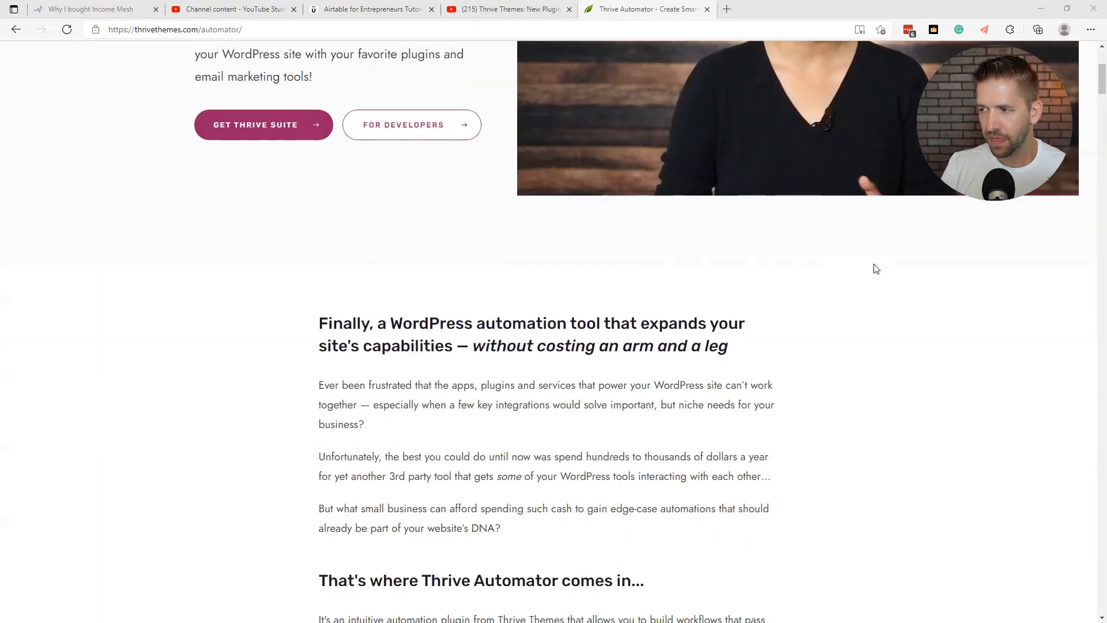
scroll("down", 3)
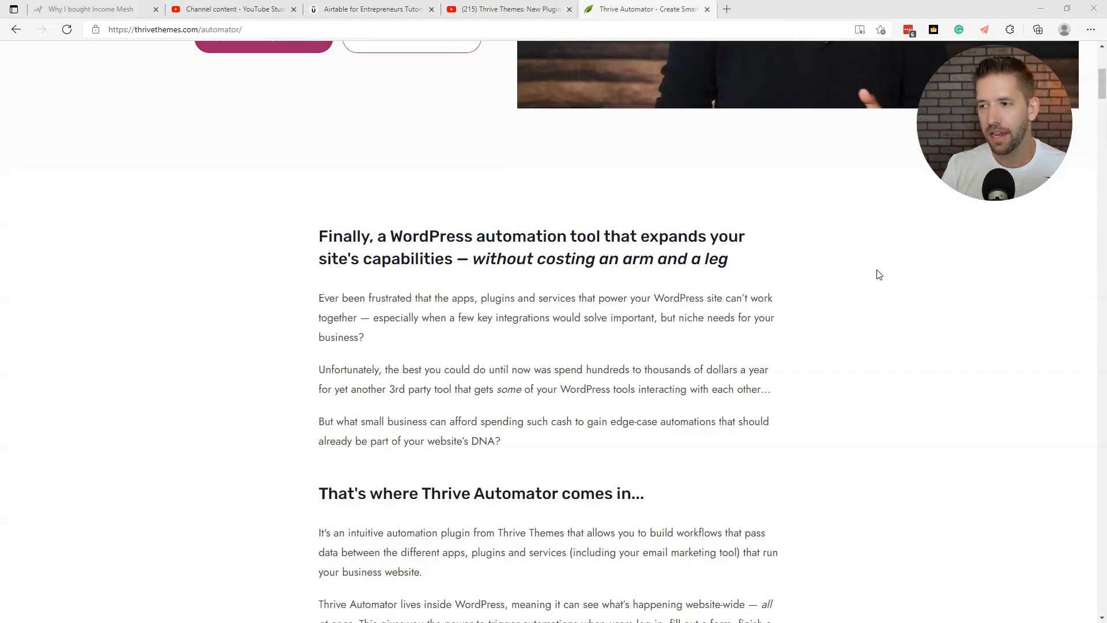
scroll("down", 3)
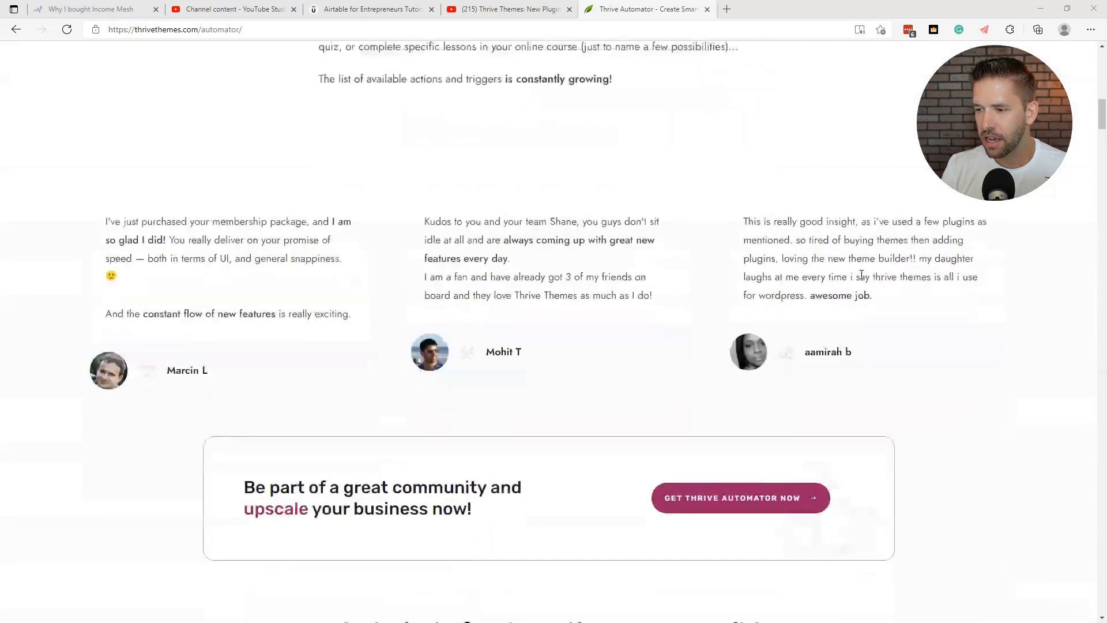
scroll("down", 3)
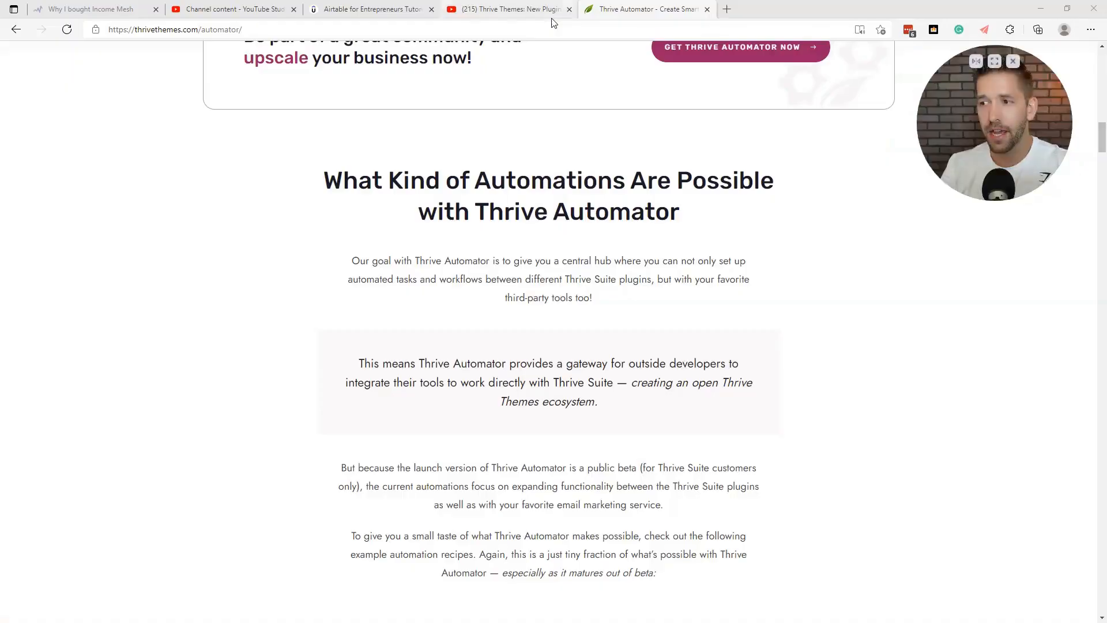
Scroll through the countdown, mailing list and quiz recipe examples to 'How Thrive Automator Works'
scroll("down", 3)
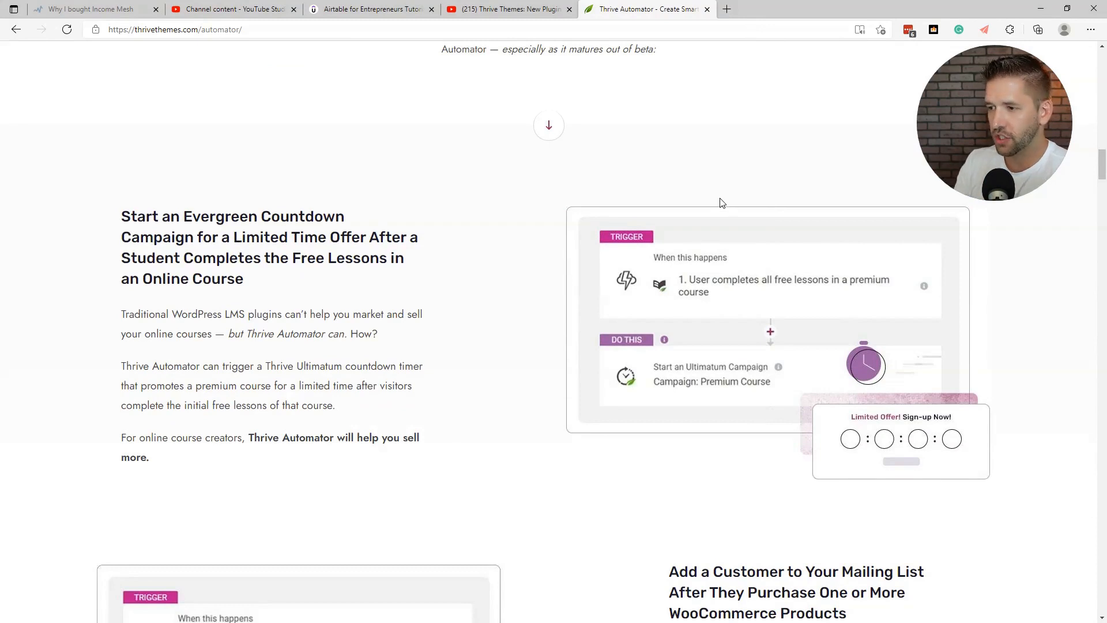
mouse_move(714, 293)
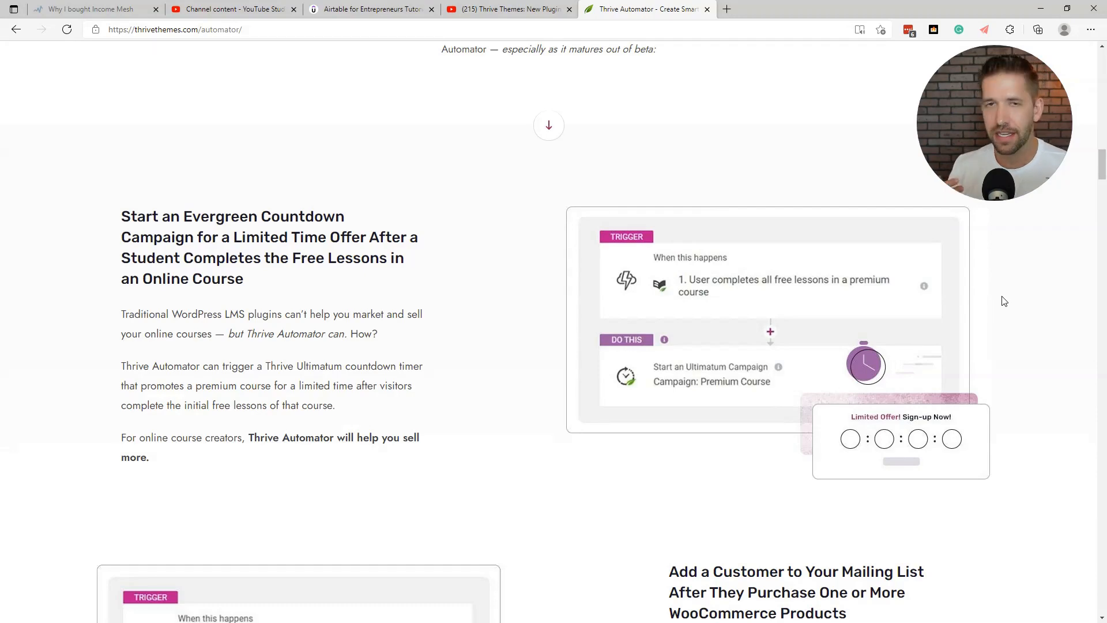
mouse_move(993, 359)
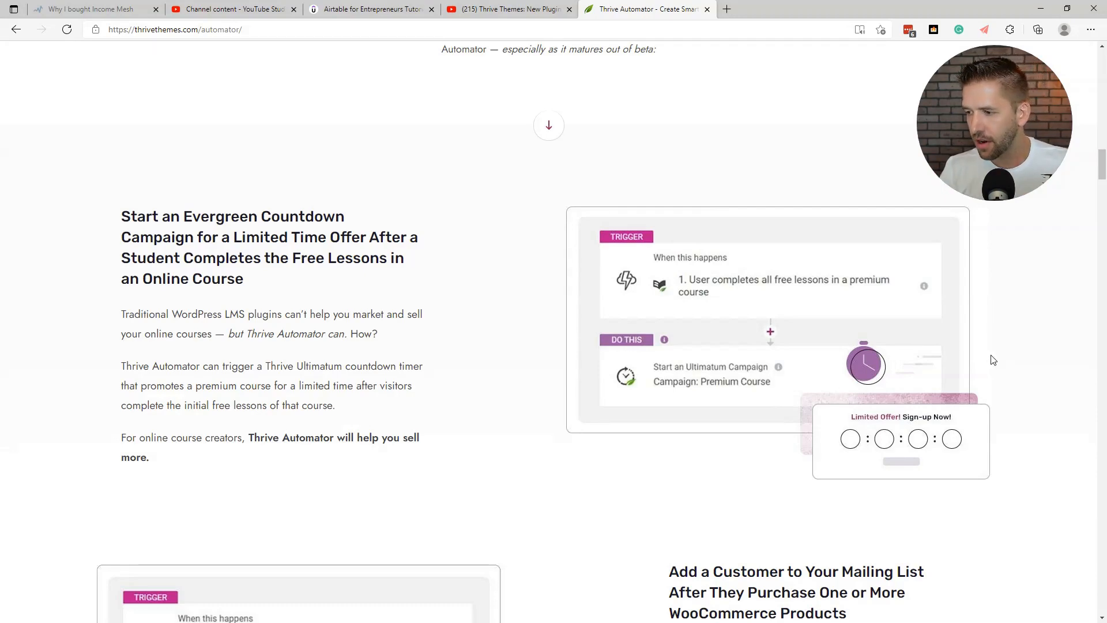
scroll("down", 3)
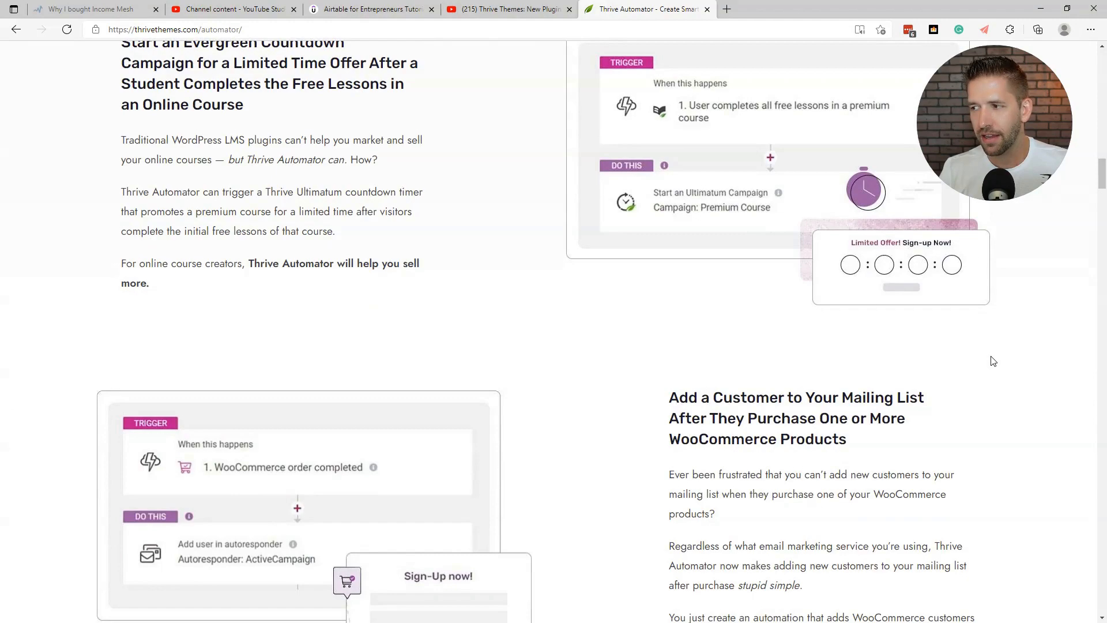
scroll("down", 3)
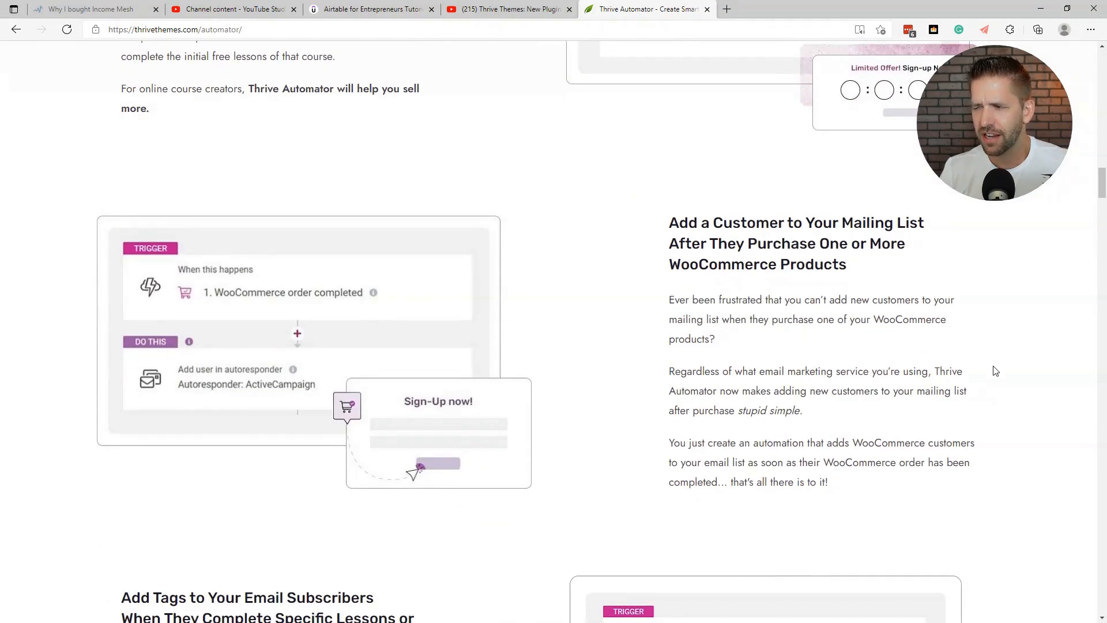
scroll("down", 3)
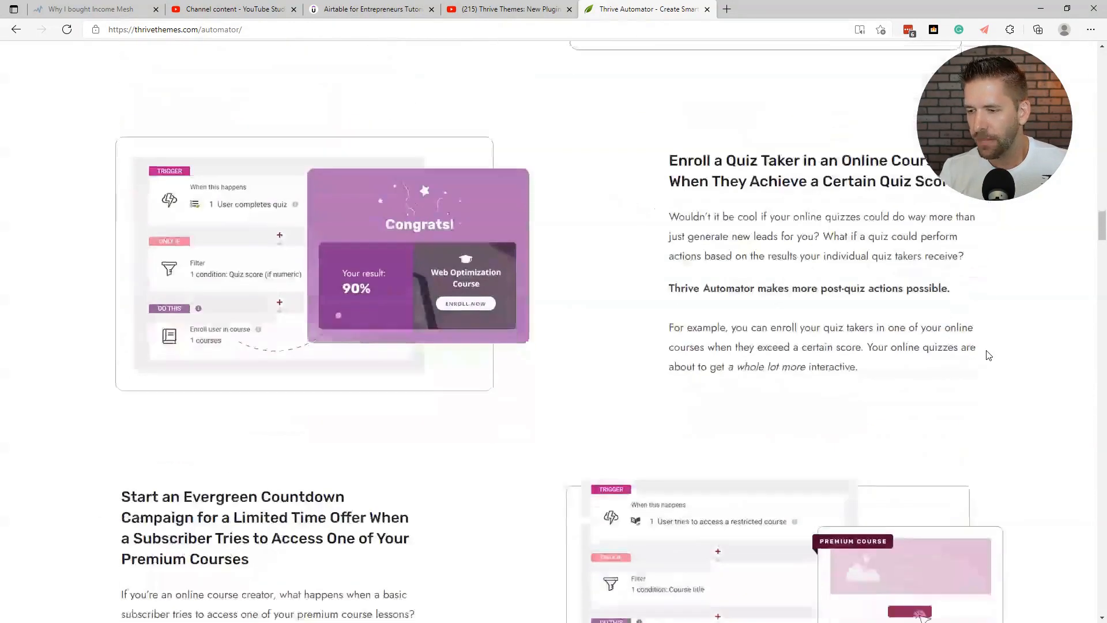
scroll("down", 3)
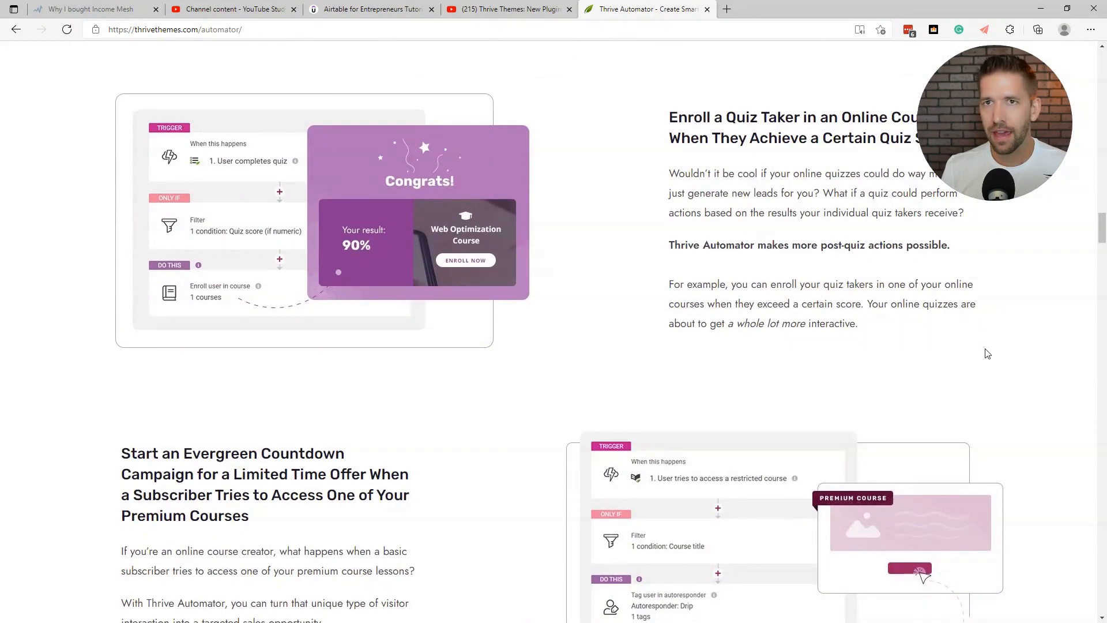
mouse_move(966, 377)
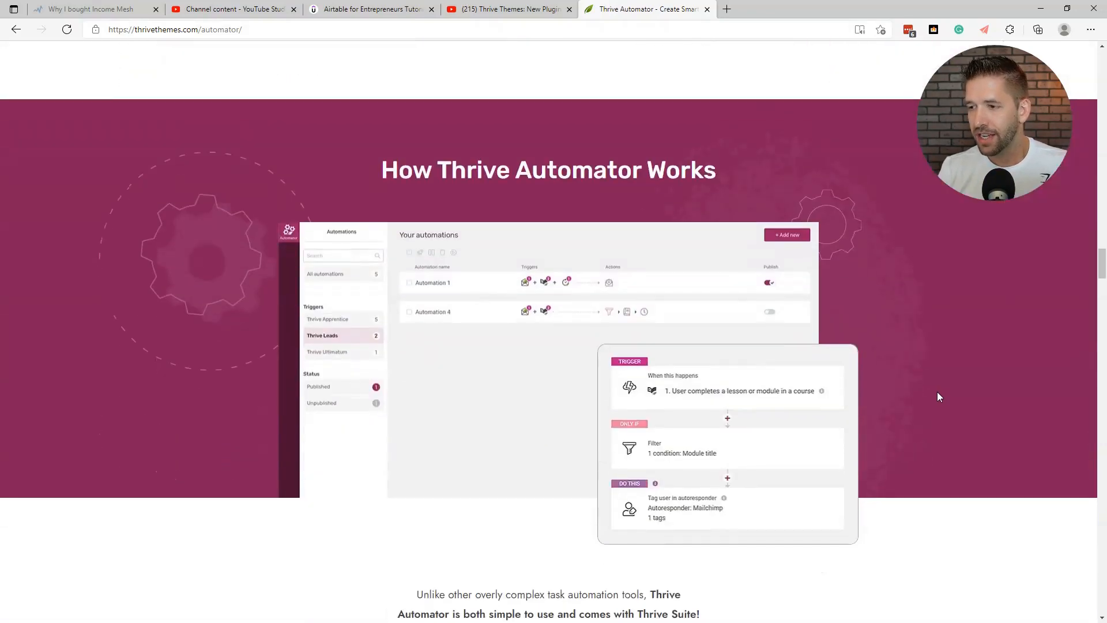
Scroll through the triggers, filters, delays and actions walkthrough to 'Built To Be Developer-Friendly'
scroll("down", 3)
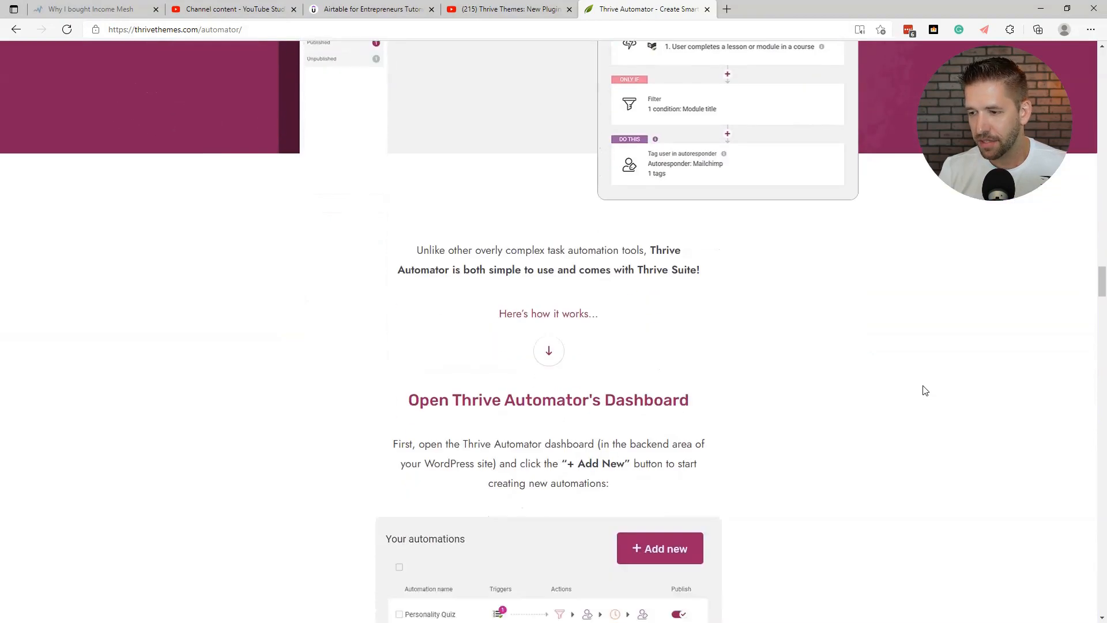
scroll("down", 3)
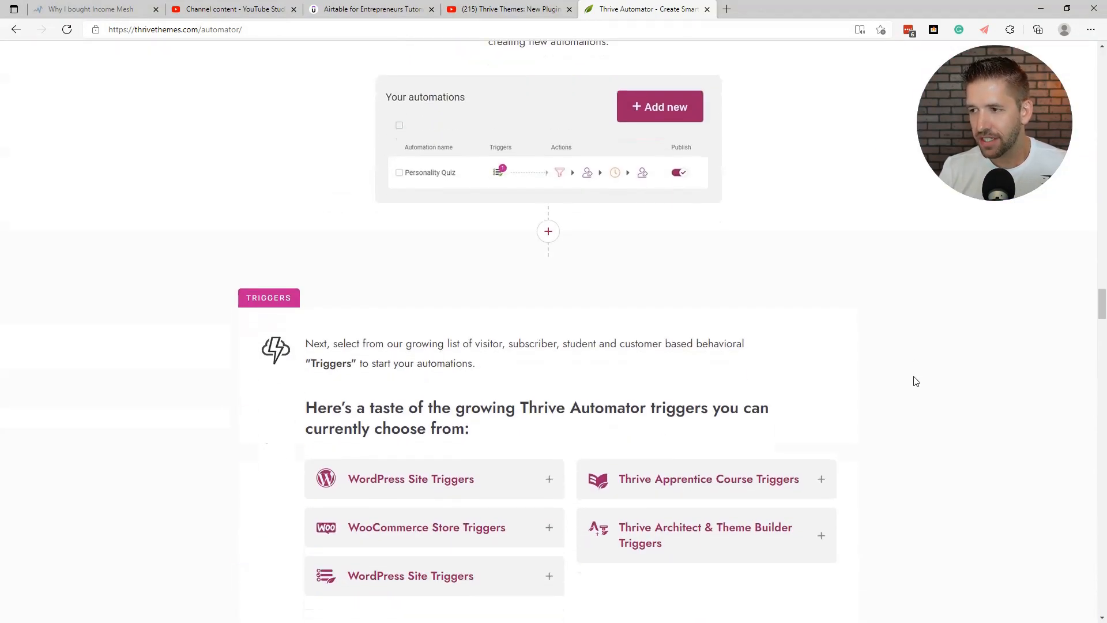
mouse_move(907, 401)
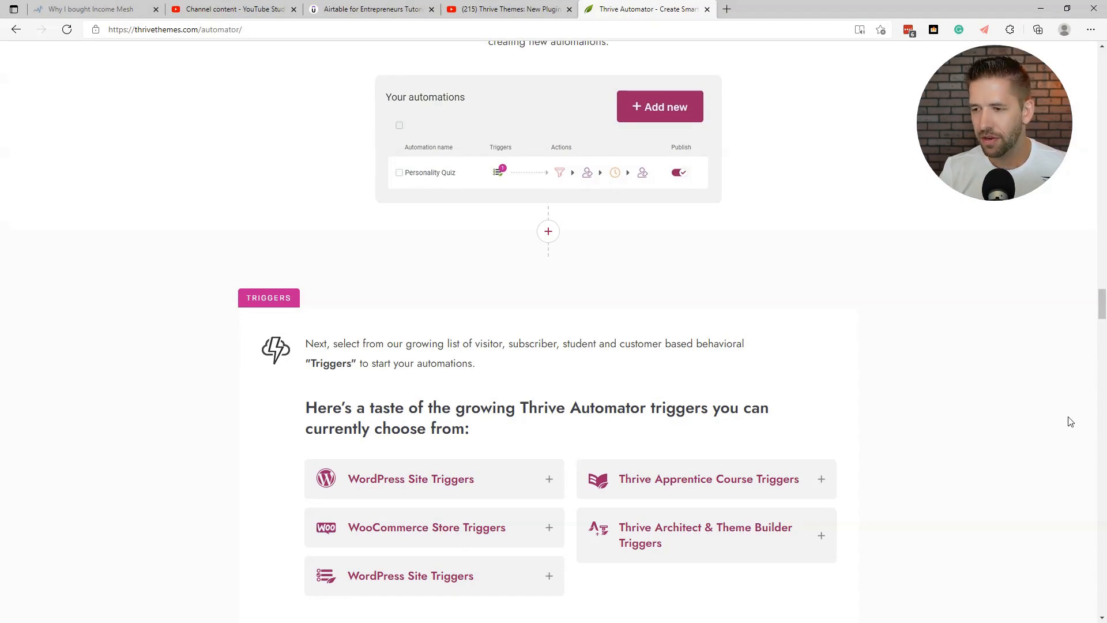
scroll("down", 3)
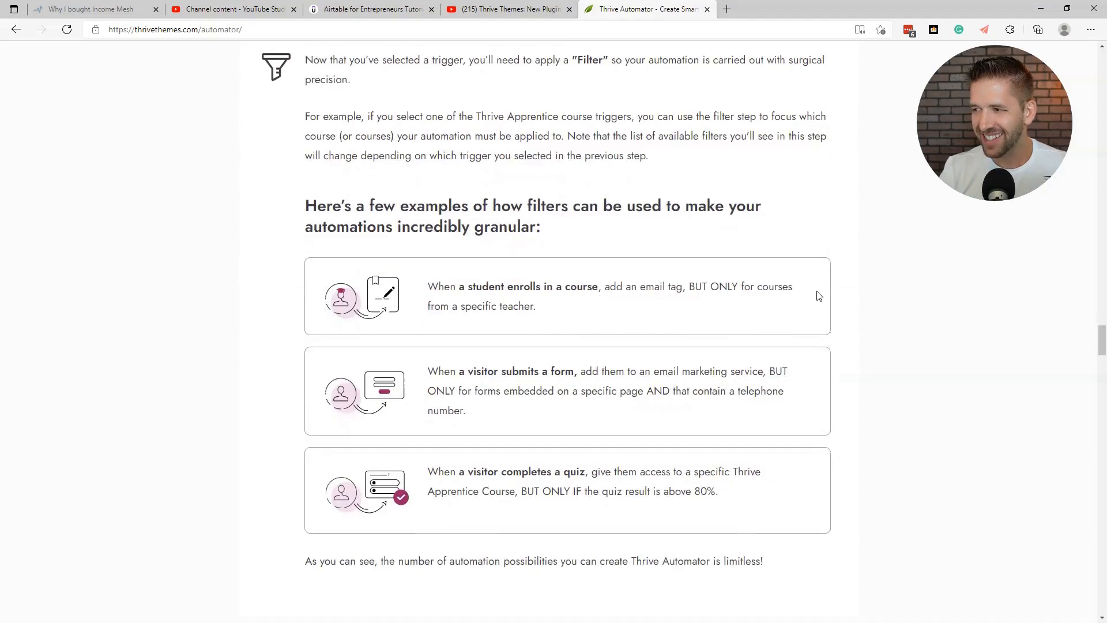
scroll("down", 3)
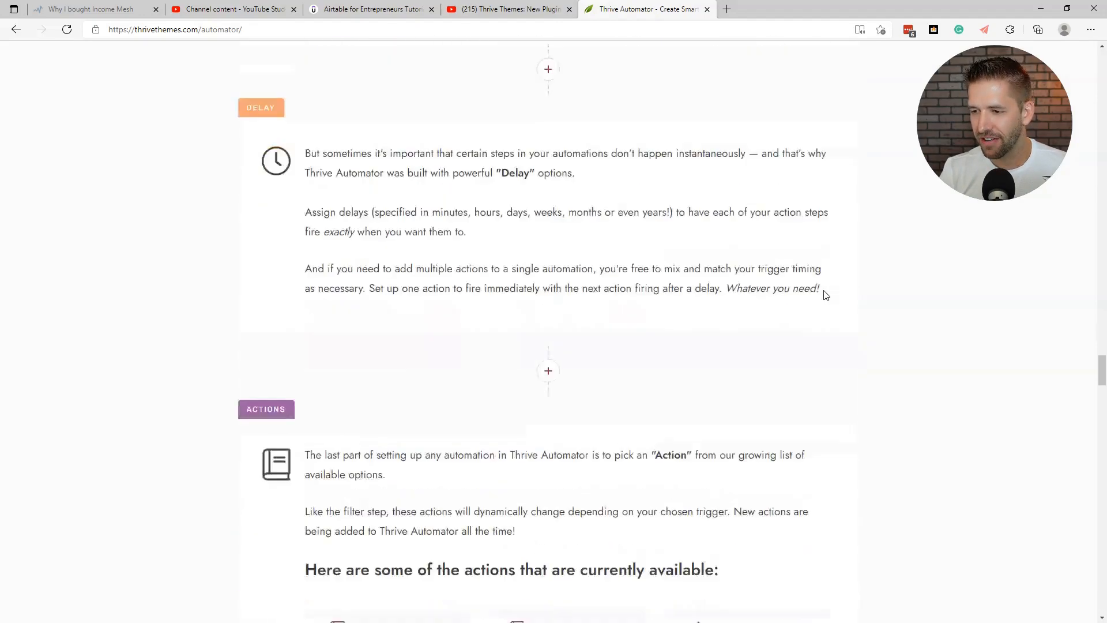
scroll("down", 3)
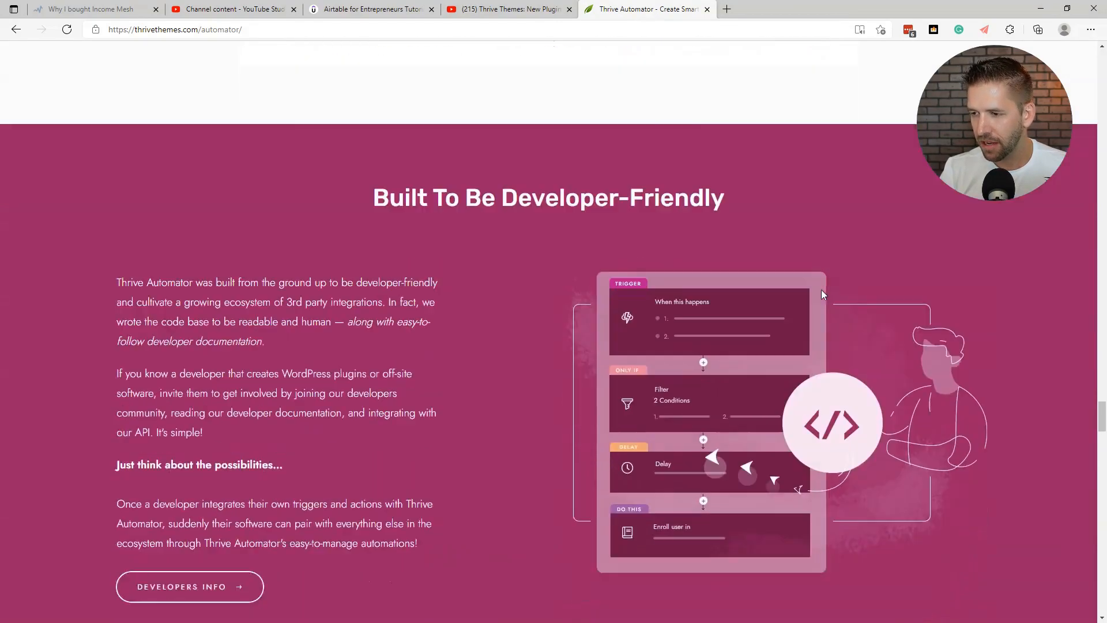
Highlight the 'Built To Be Developer-Friendly' heading and scroll on to 'What Can You Expect Next?'
scroll("down", 3)
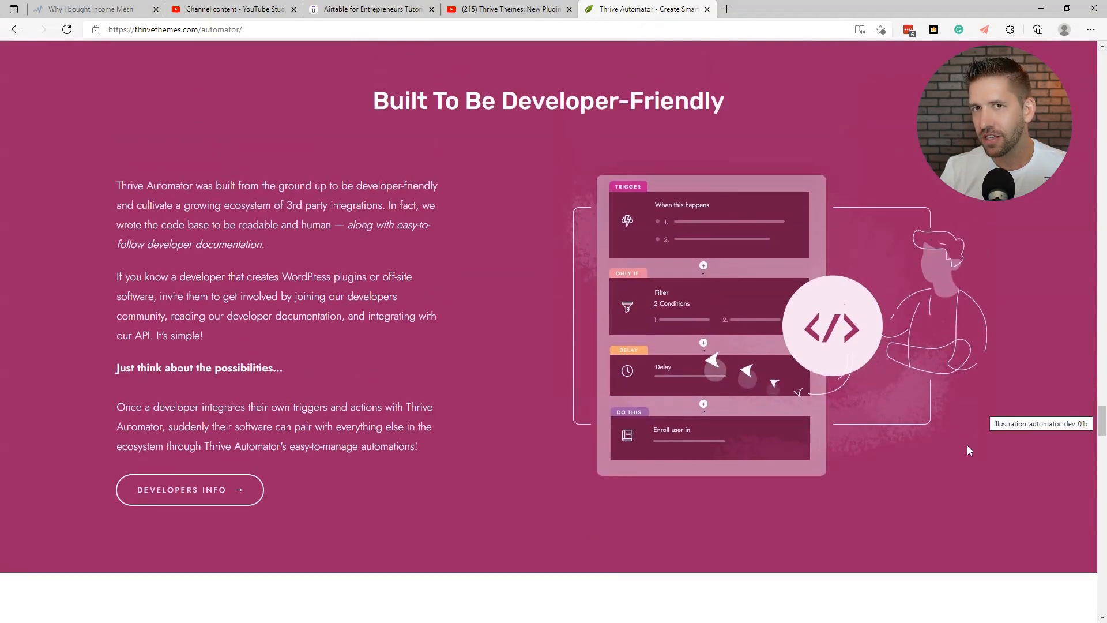
mouse_move(935, 495)
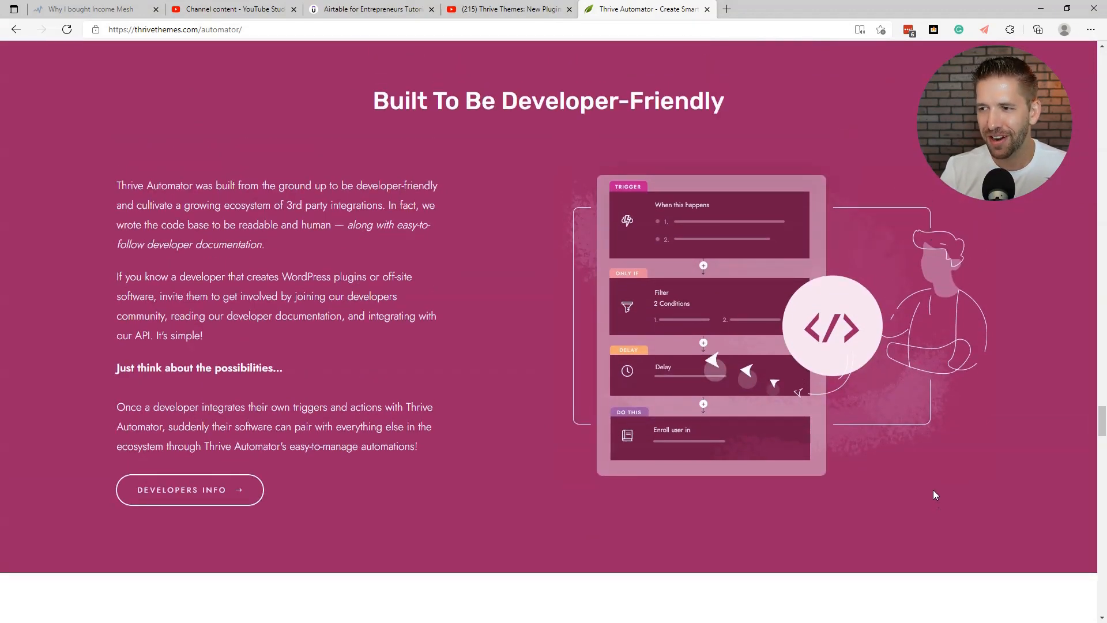
double_click(394, 100)
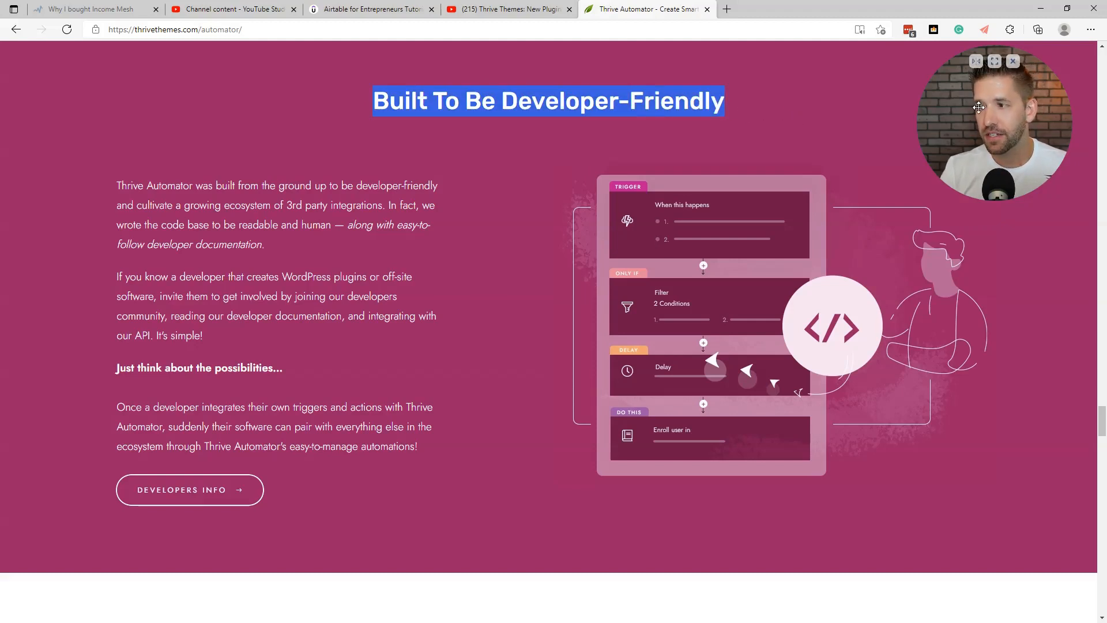
mouse_move(954, 375)
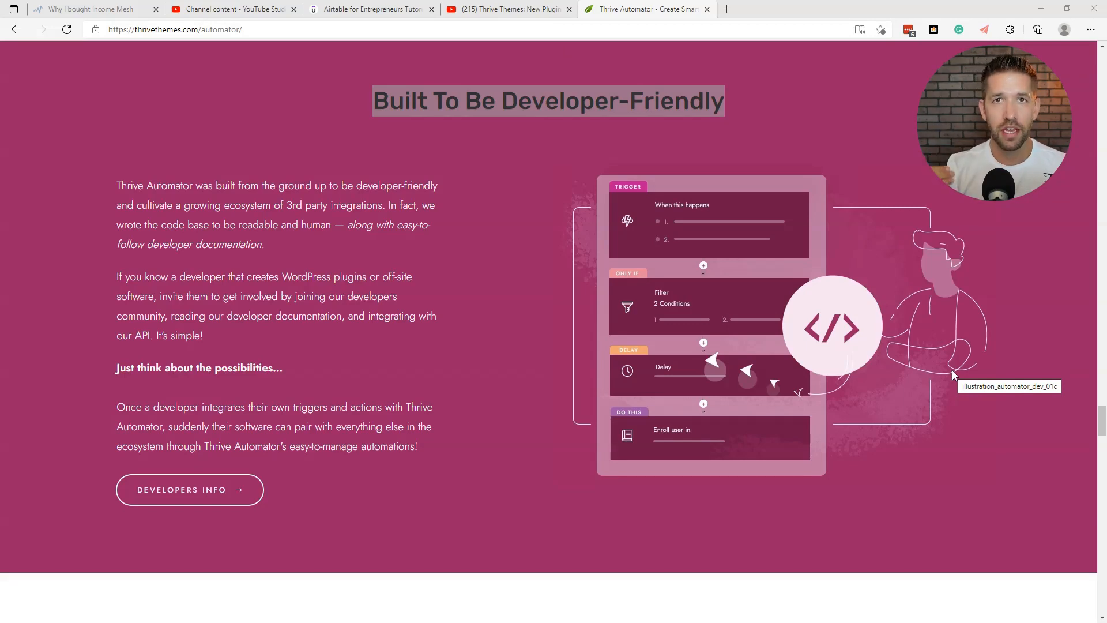
scroll("down", 3)
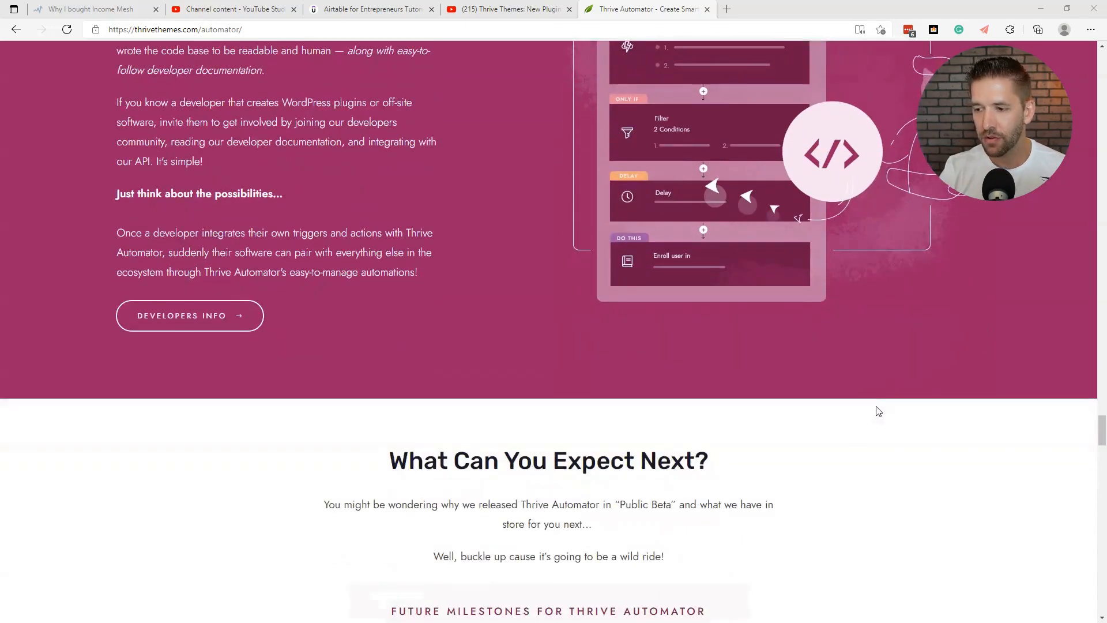
Scroll through Future Milestones and highlight the 'We Need Your Help' heading
scroll("down", 3)
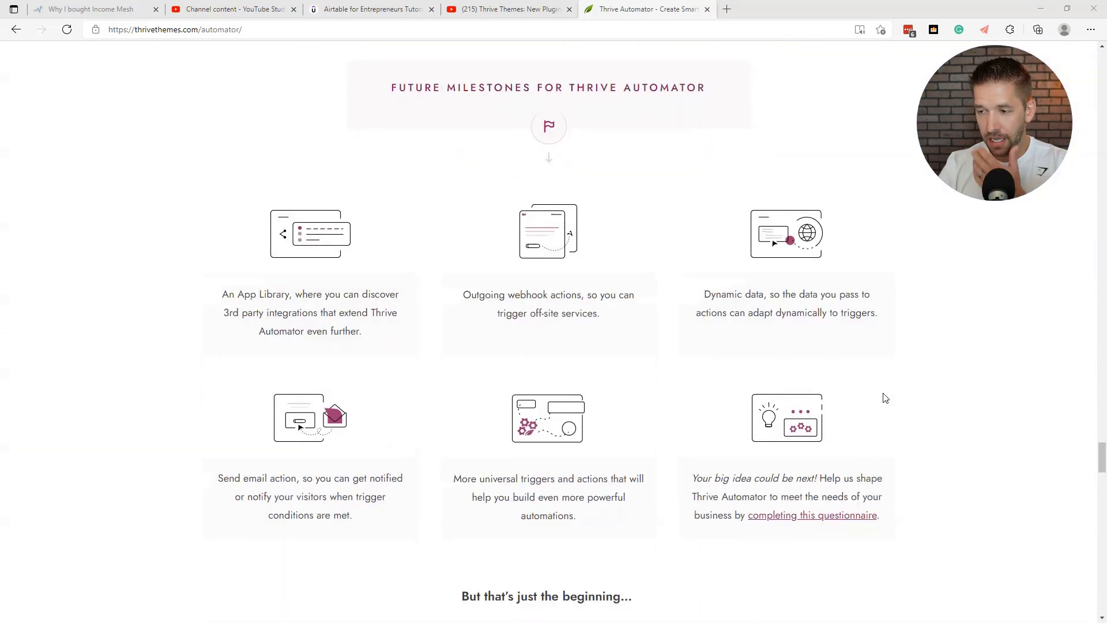
scroll("down", 3)
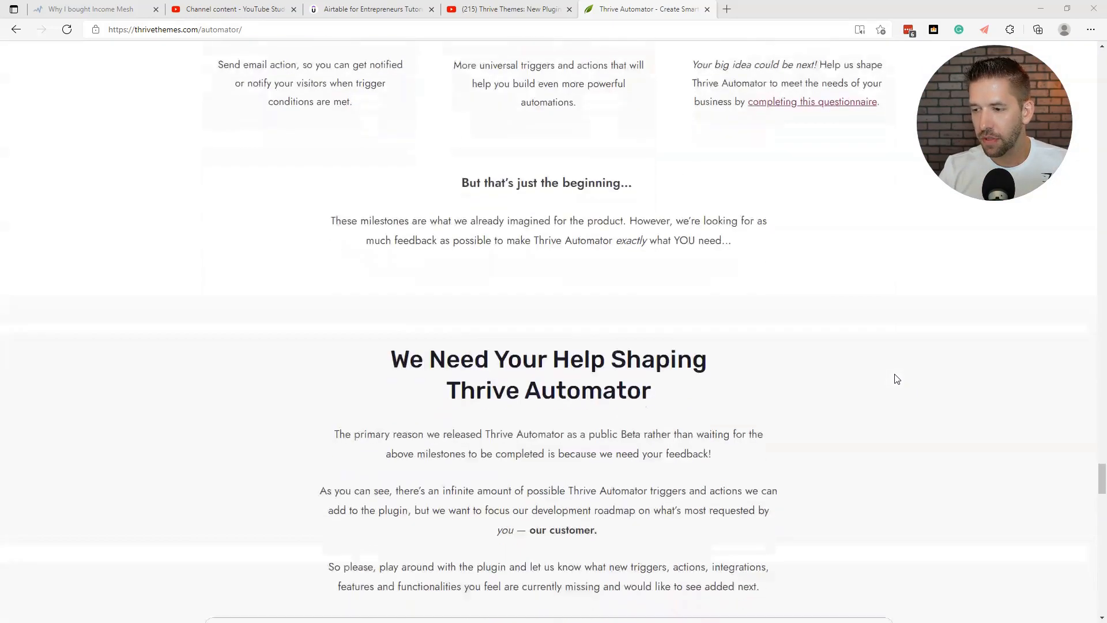
scroll("down", 3)
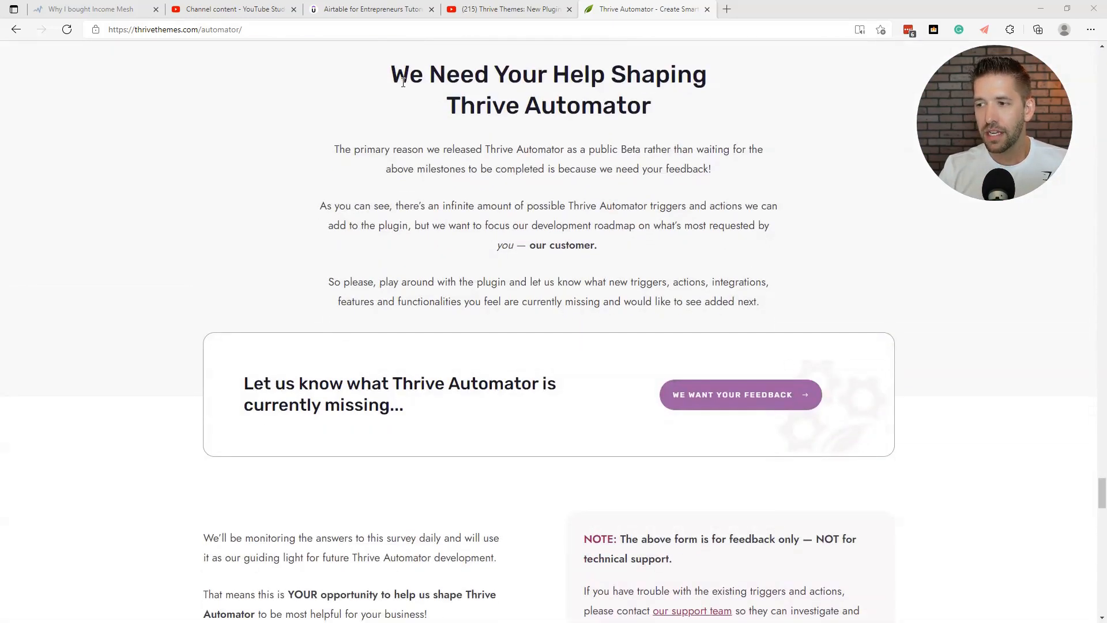
left_click_drag(391, 74, 653, 105)
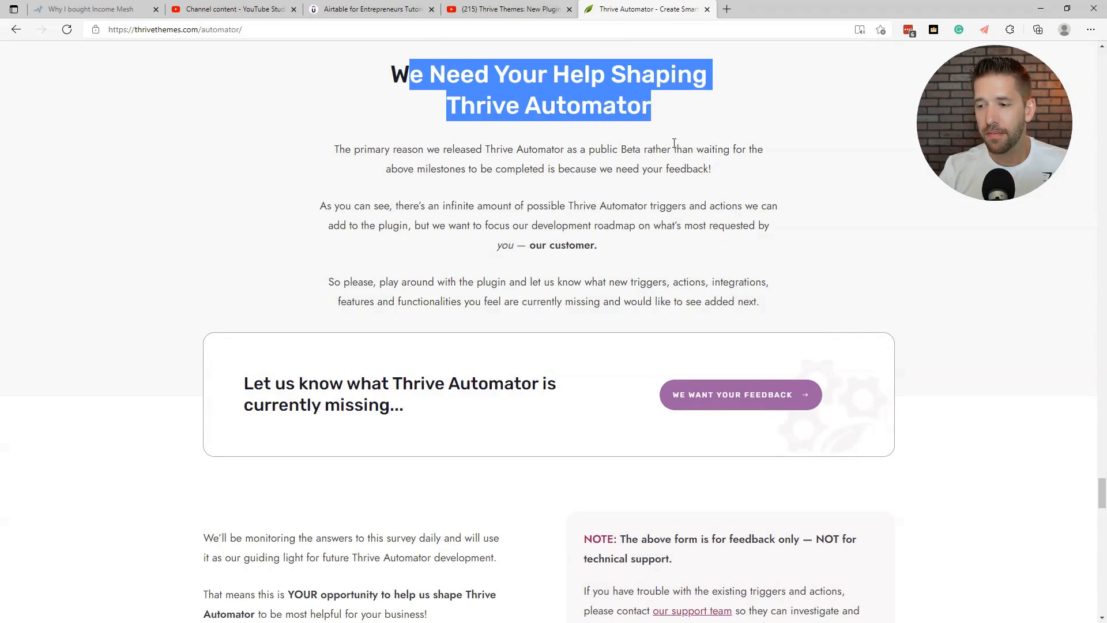
mouse_move(744, 395)
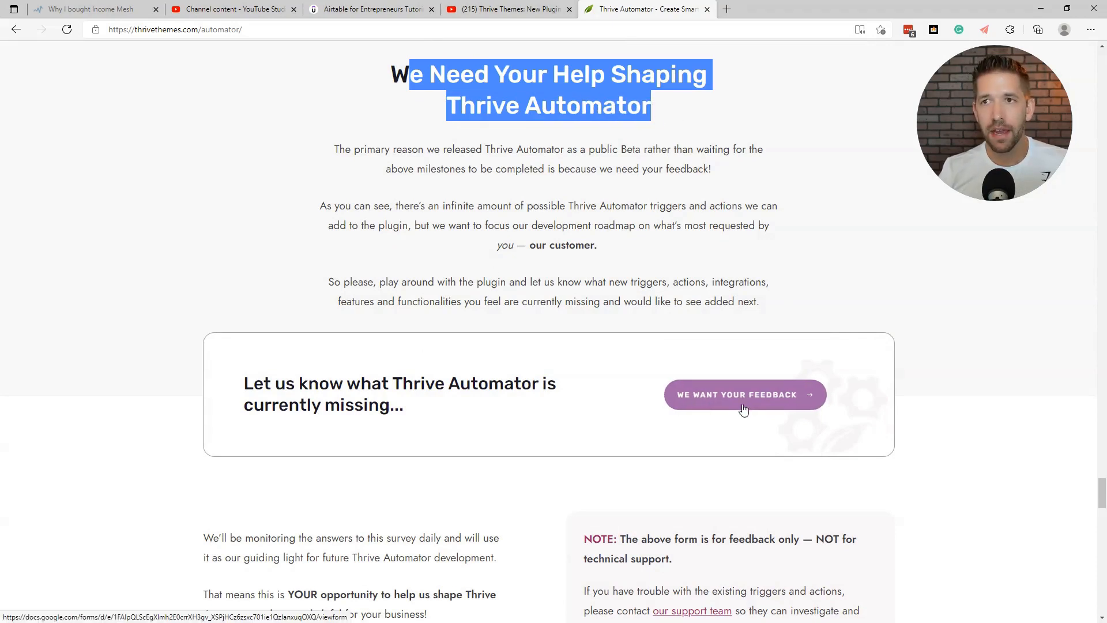
mouse_move(916, 407)
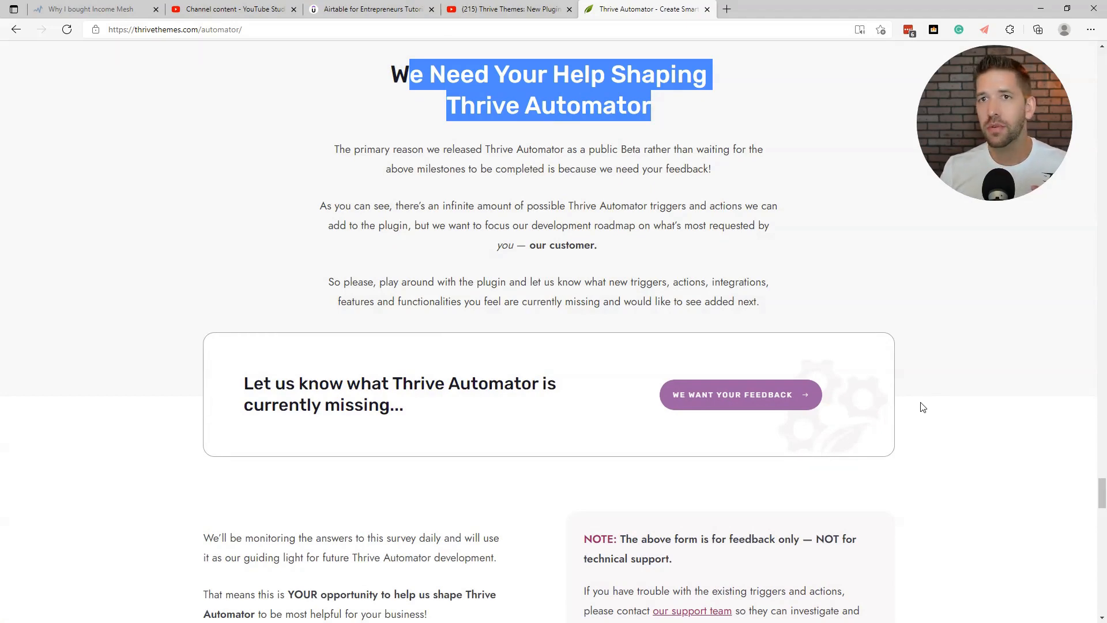
Scroll on to the 'Get Started With Thrive Automator' pricing section
scroll("down", 3)
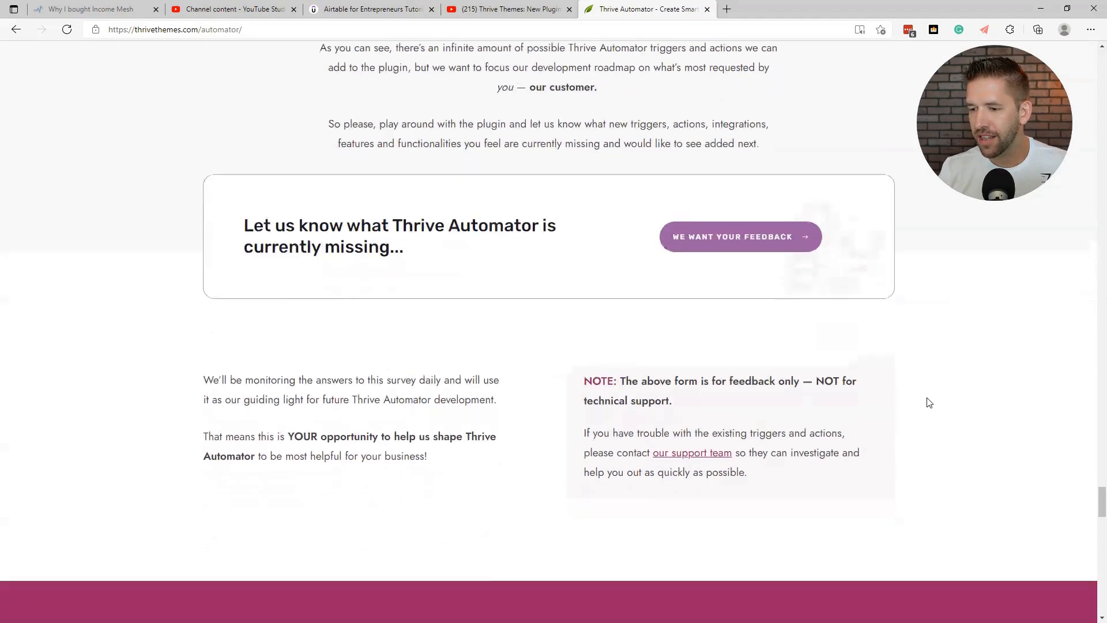
scroll("down", 3)
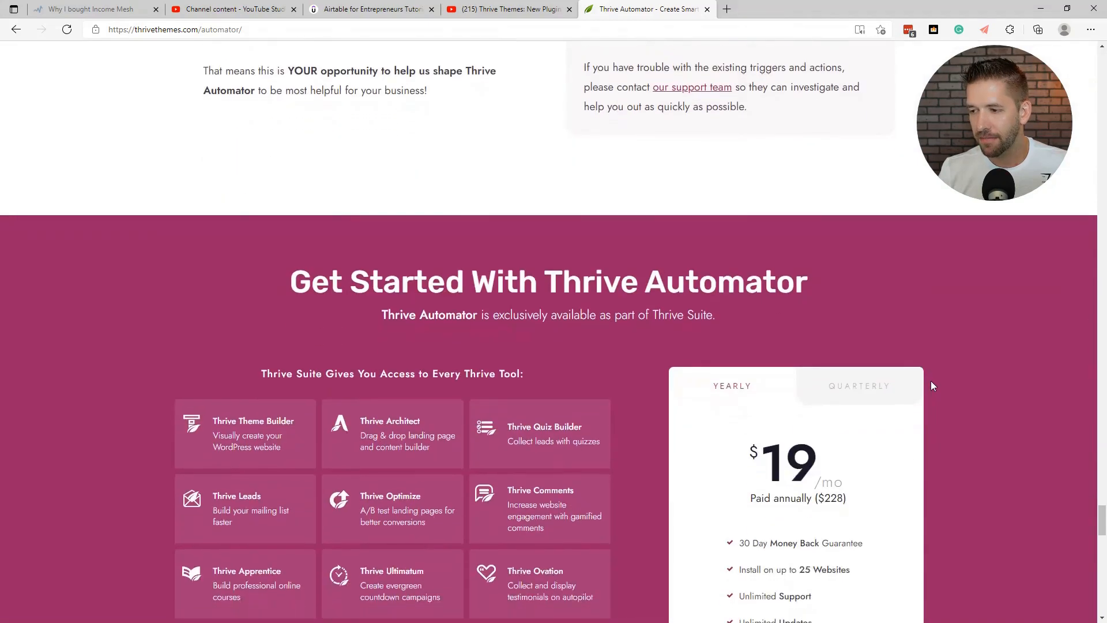
Scroll past the Thrive Suite pricing card to the 100% Satisfaction Guarantee and testimonials
scroll("down", 3)
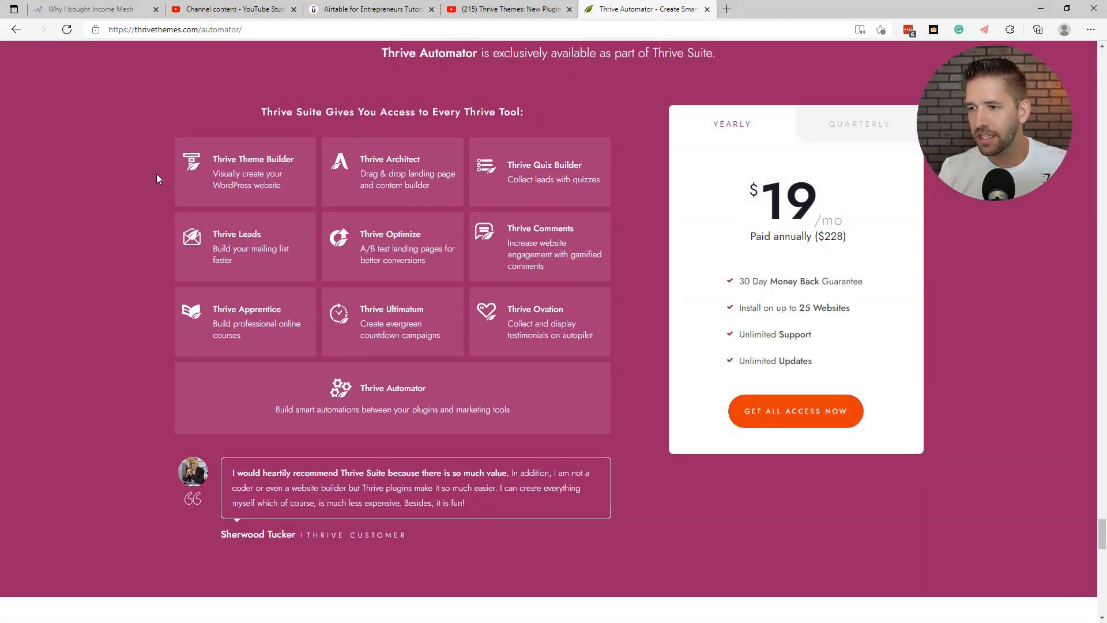
mouse_move(196, 152)
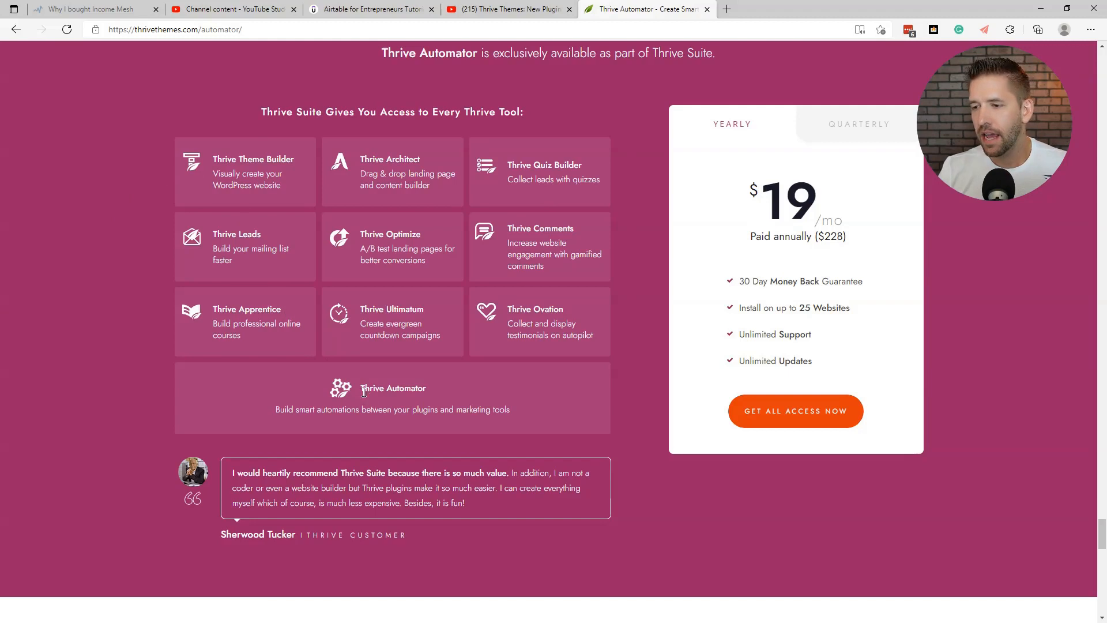
mouse_move(553, 426)
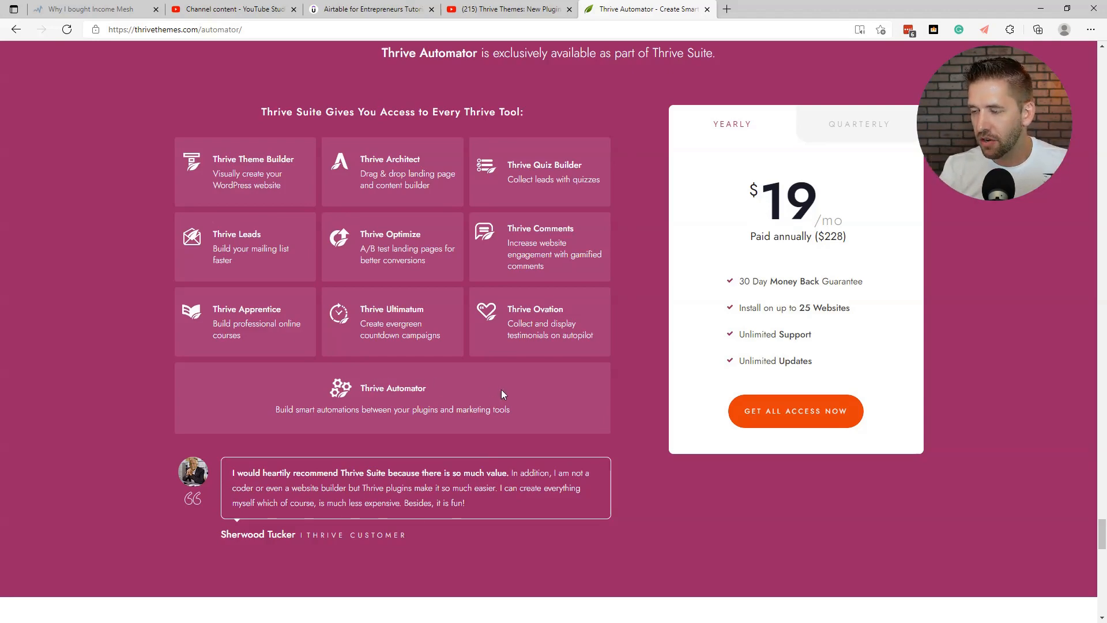
scroll("down", 3)
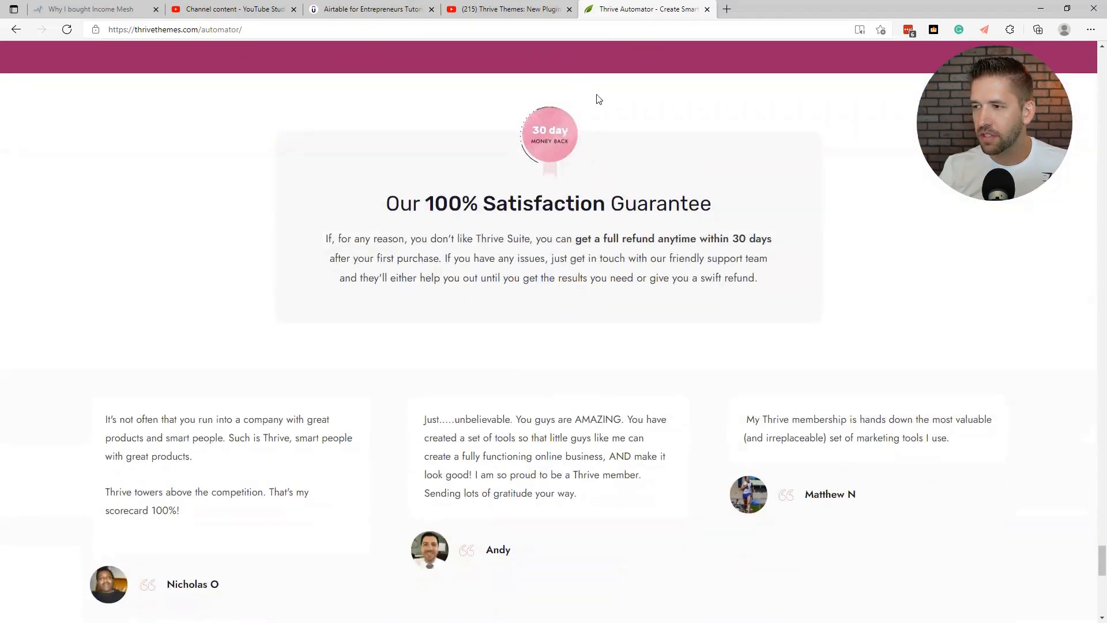